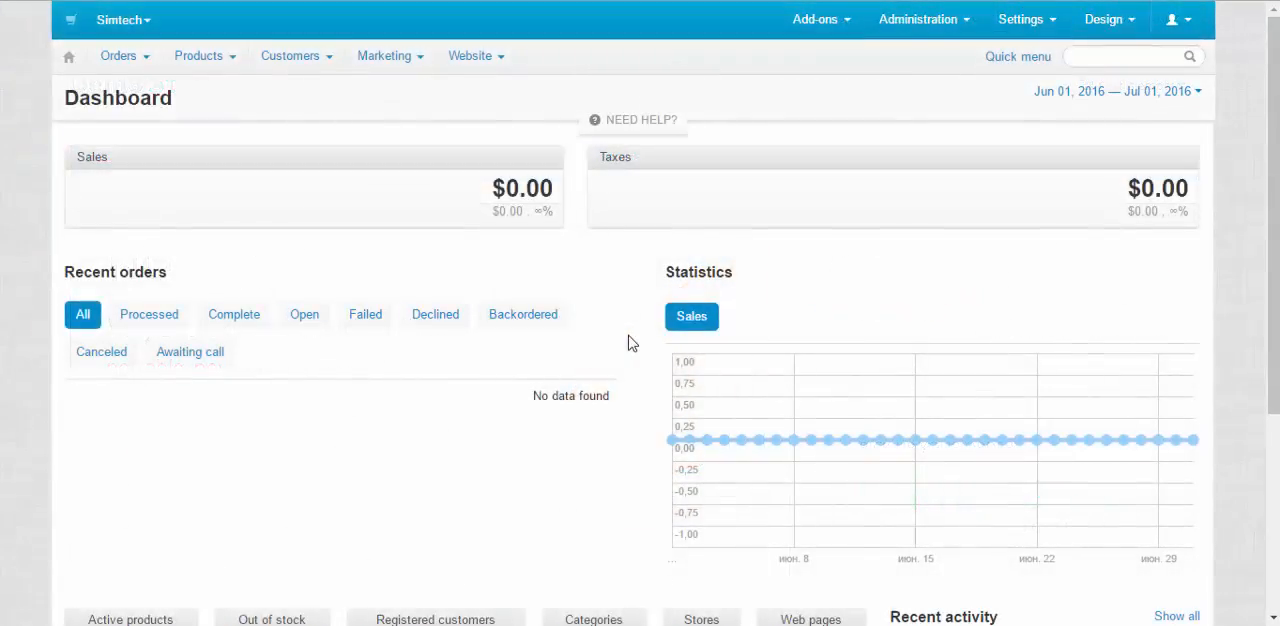
Step: Go to Products > Features to view the list with Brand, Electronics, Operating System, Display and Storage Capacity
{"action": "left_click", "coordinate": [200, 56]}
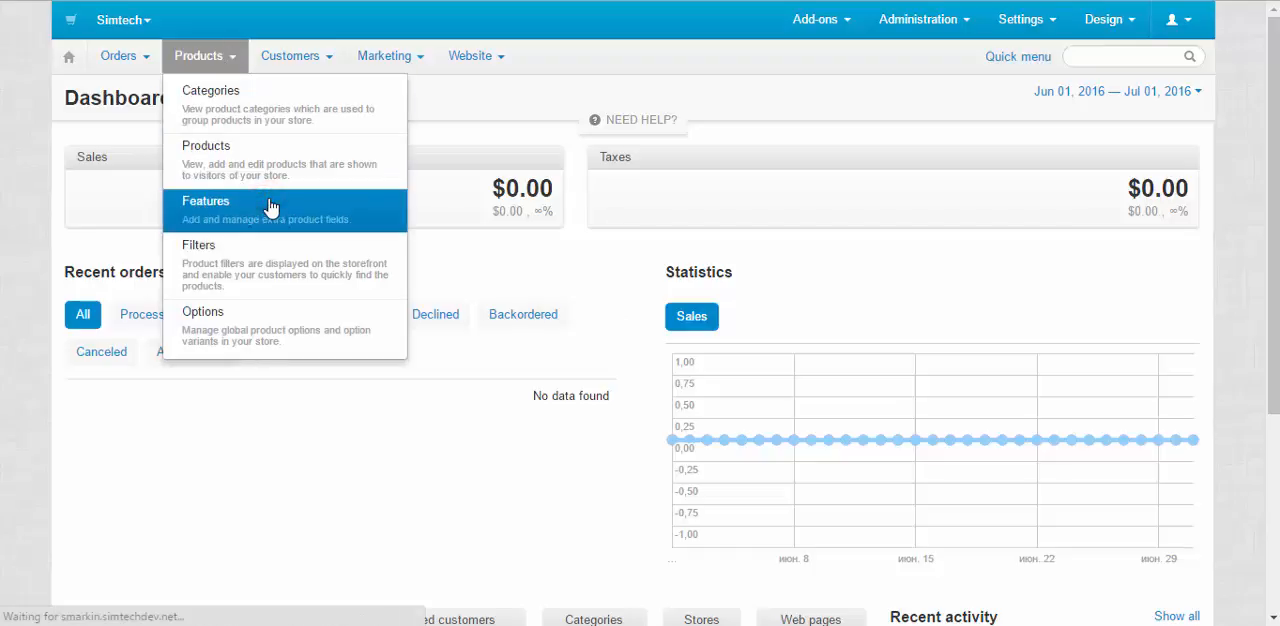
{"action": "left_click", "coordinate": [206, 200]}
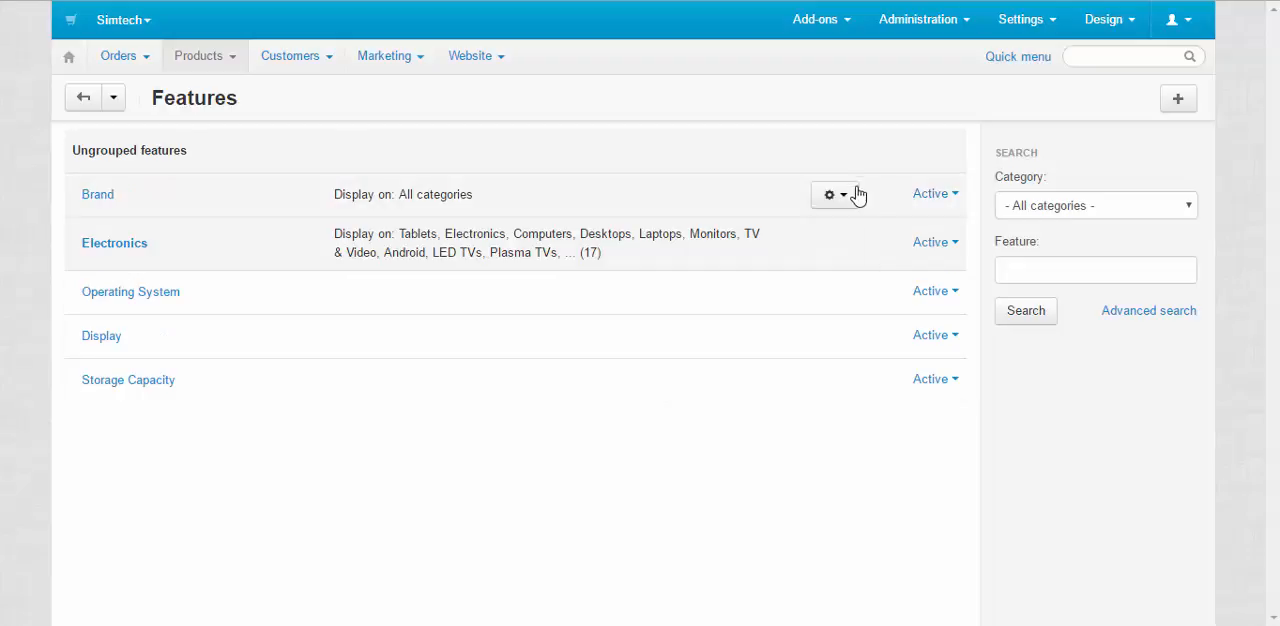
{"action": "left_click", "coordinate": [830, 194]}
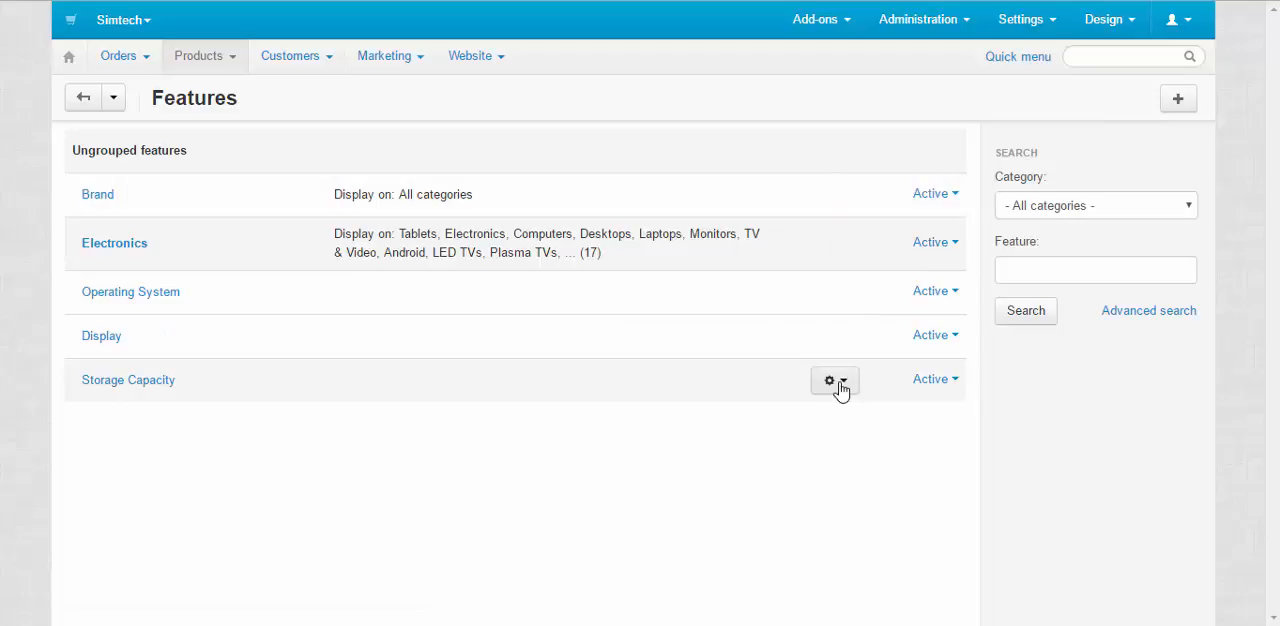
{"action": "mouse_move", "coordinate": [756, 456]}
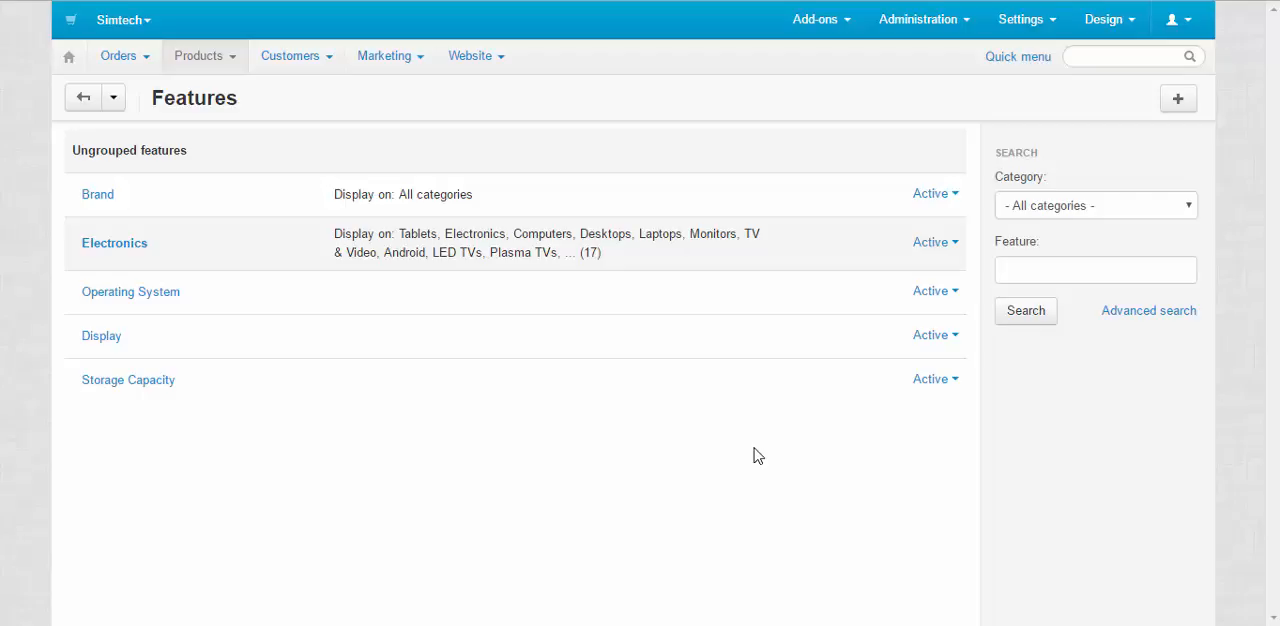
Step: From Administration > Backup/Restore, create a full database backup with default options (backup_4.3.7_01Jul2016_104930.sql.zip)
{"action": "left_click", "coordinate": [918, 20]}
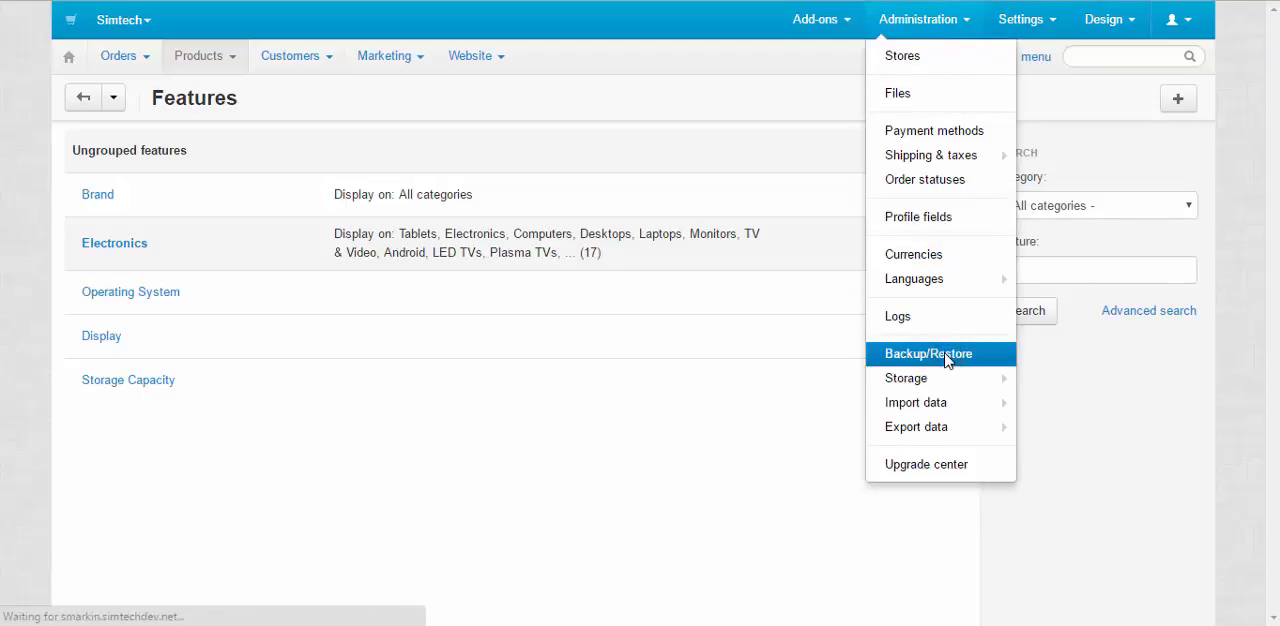
{"action": "left_click", "coordinate": [928, 354]}
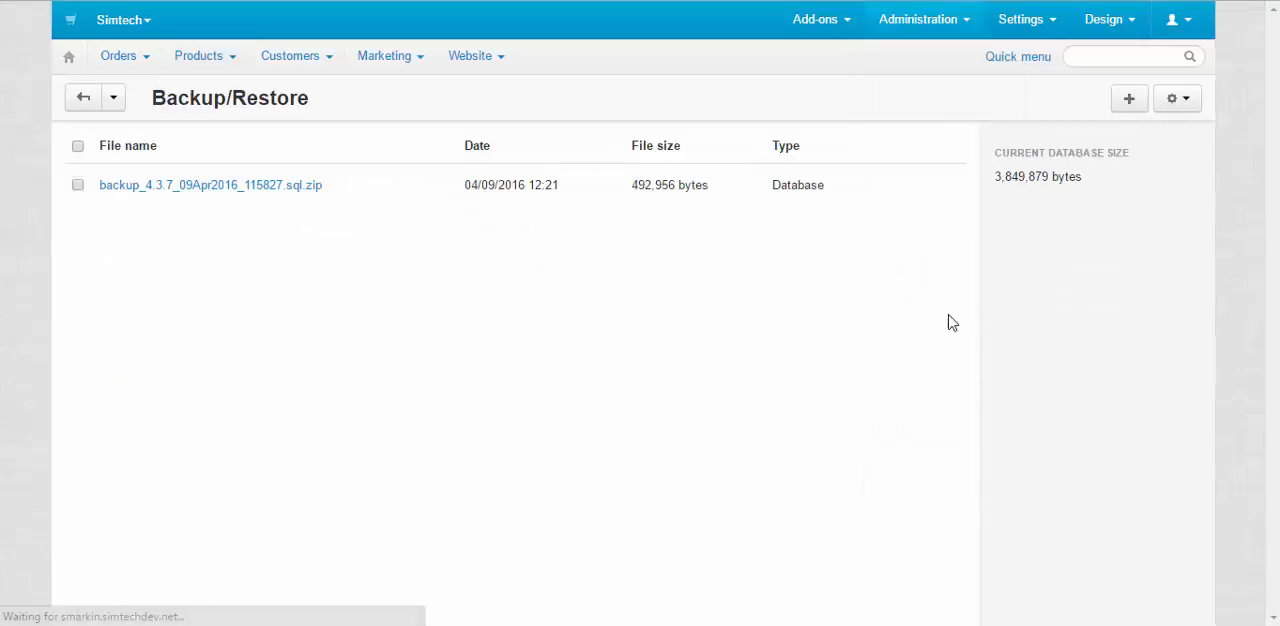
{"action": "left_click", "coordinate": [1128, 98]}
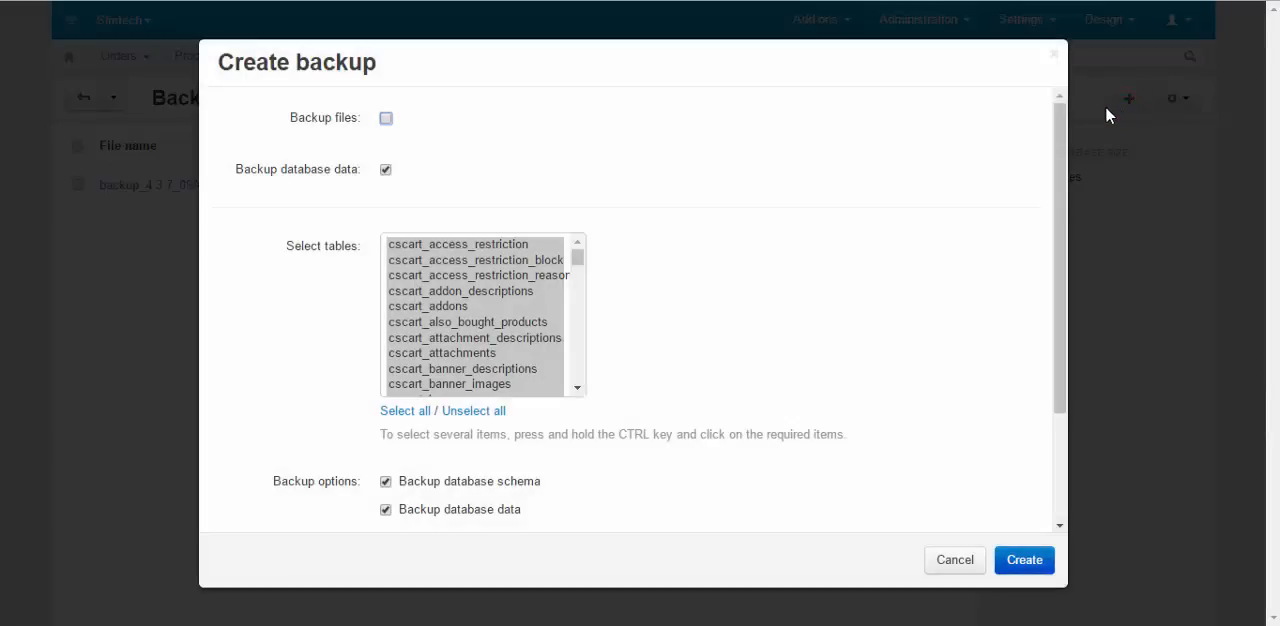
{"action": "mouse_move", "coordinate": [810, 370]}
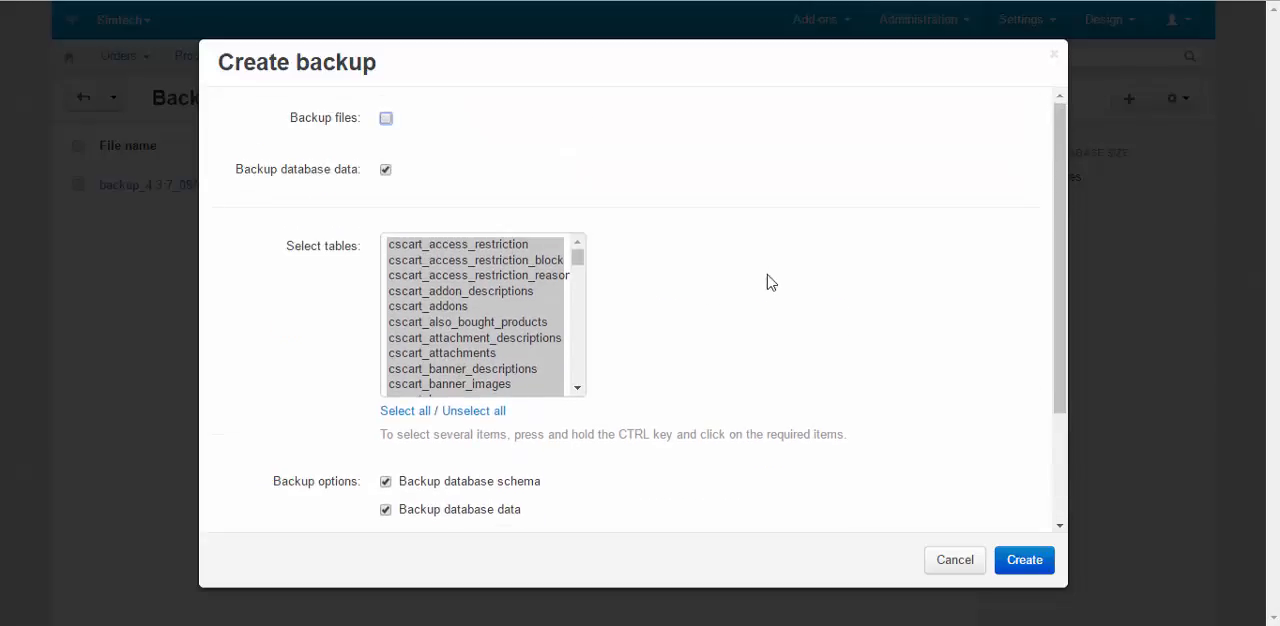
{"action": "scroll", "scroll_direction": "down", "scroll_amount": 3}
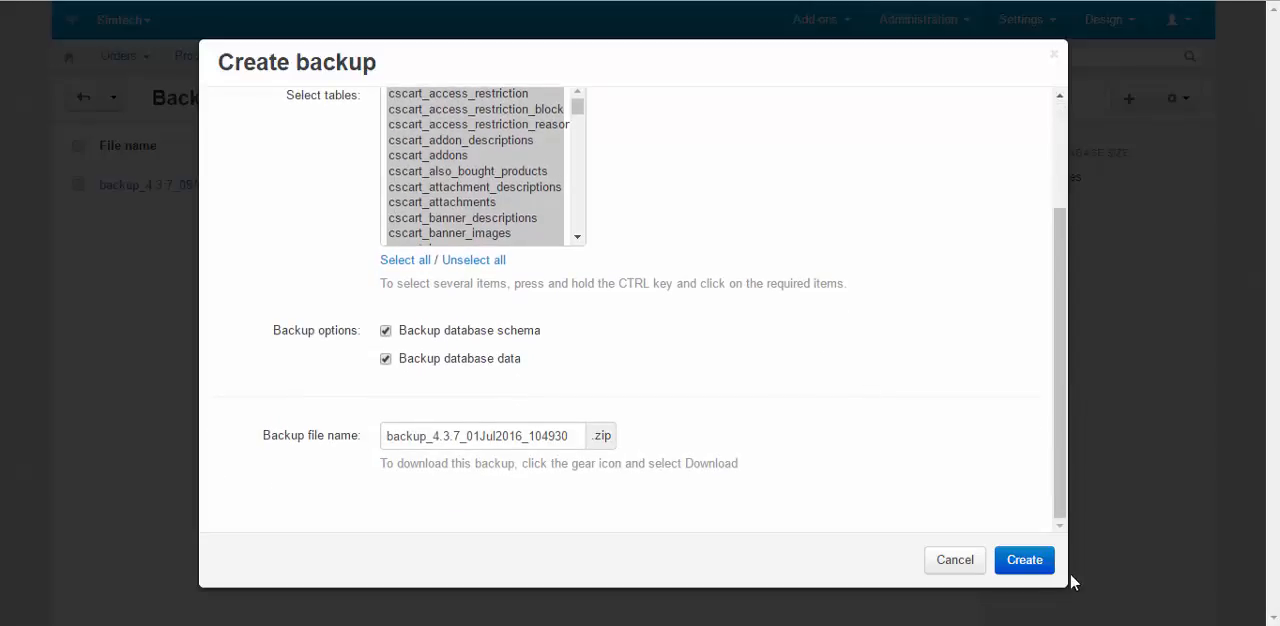
{"action": "left_click", "coordinate": [1024, 560]}
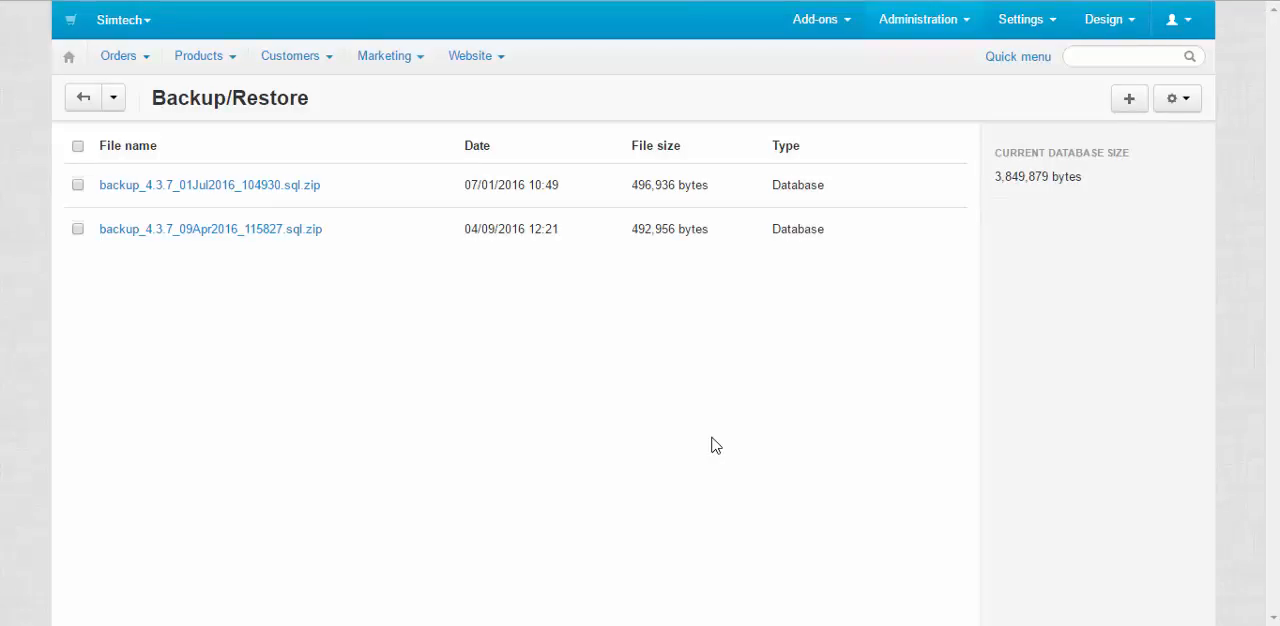
Step: Create a new backup without database data, selecting only the cscart_product_feature* tables (backup_4.3.7_01Jul2016_104955.sql.zip)
{"action": "left_click", "coordinate": [1128, 98]}
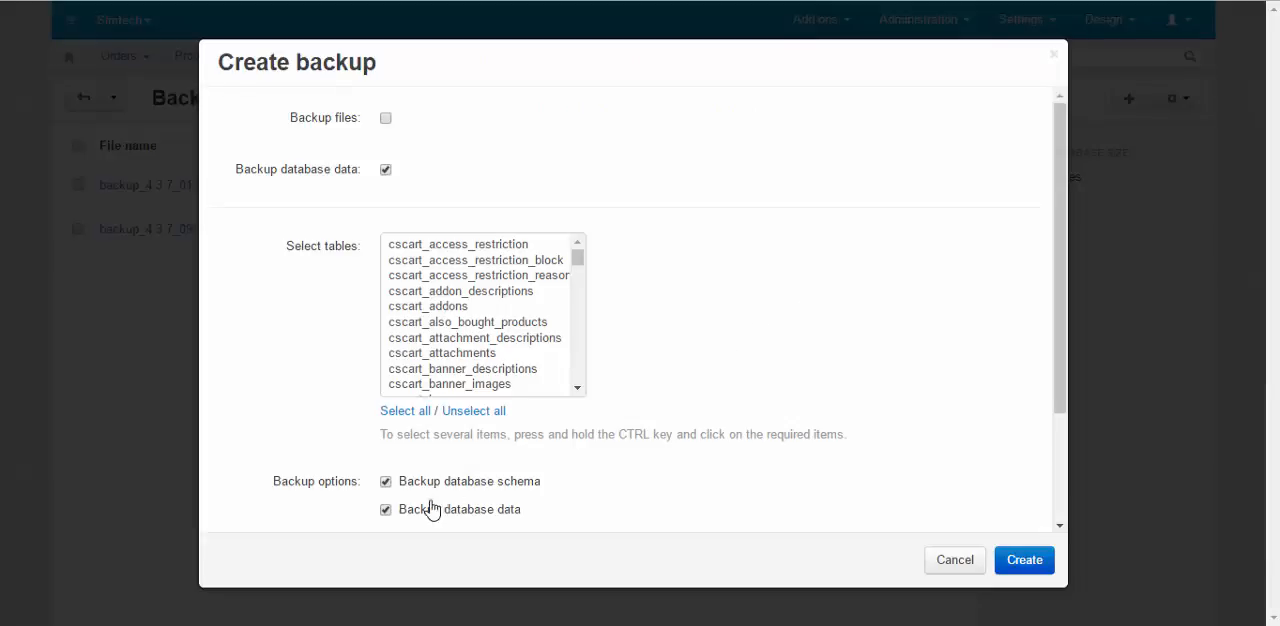
{"action": "left_click", "coordinate": [384, 508]}
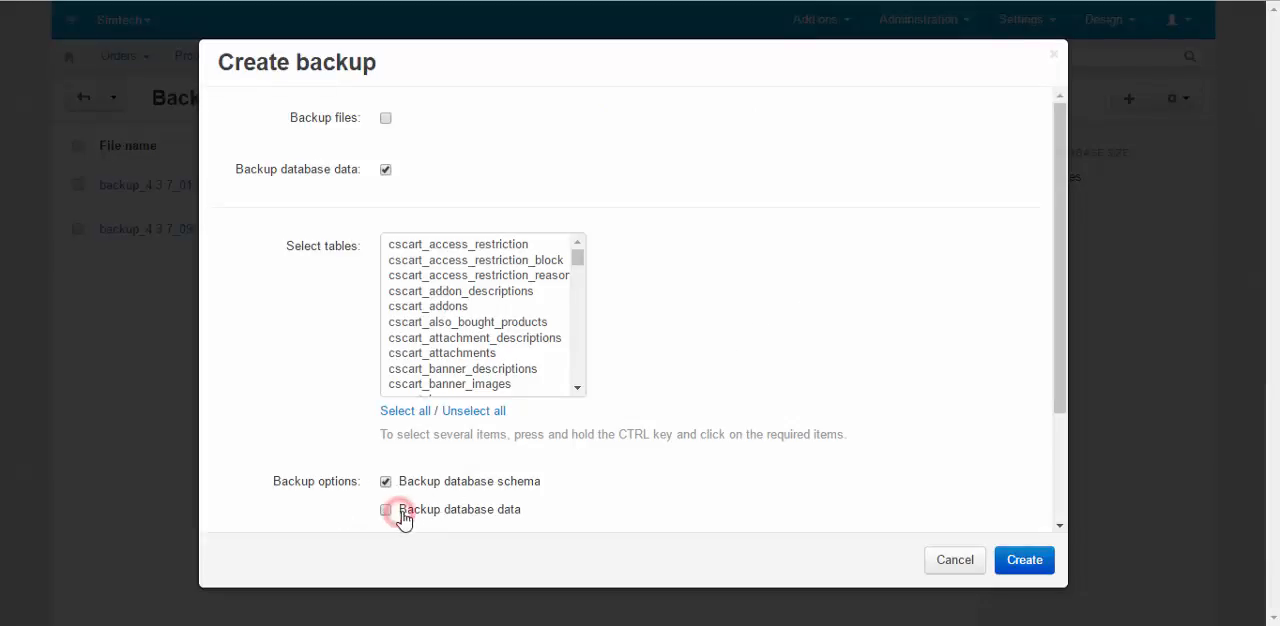
{"action": "left_click", "coordinate": [384, 508]}
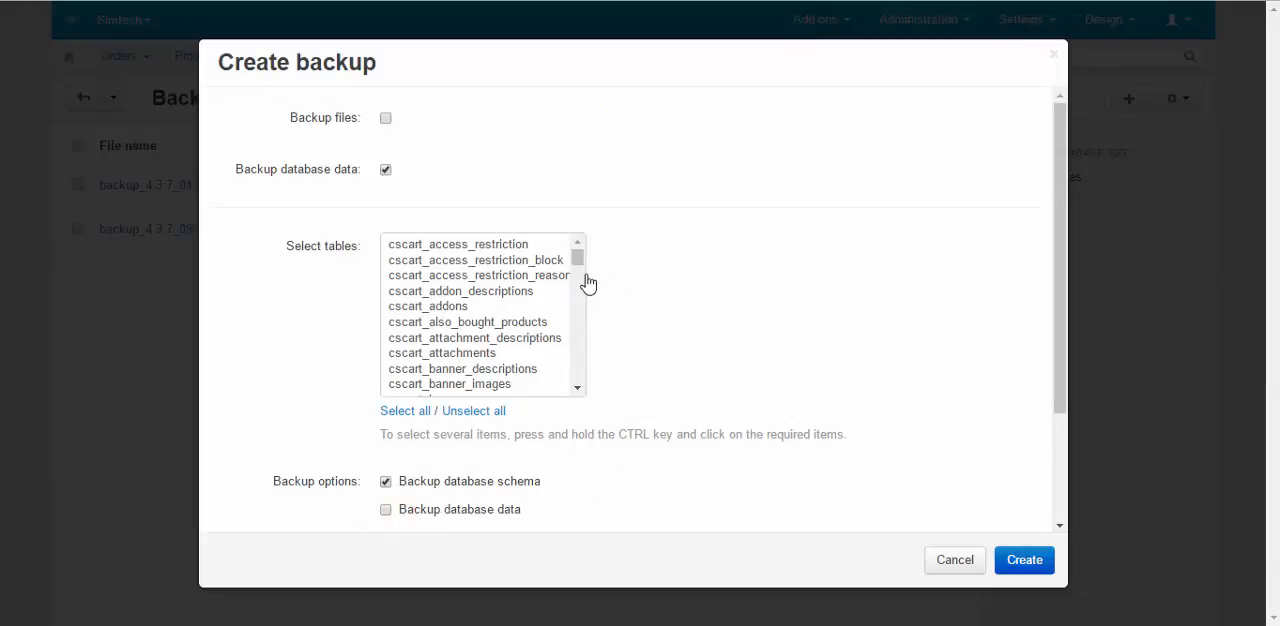
{"action": "scroll", "scroll_direction": "down", "scroll_amount": 3}
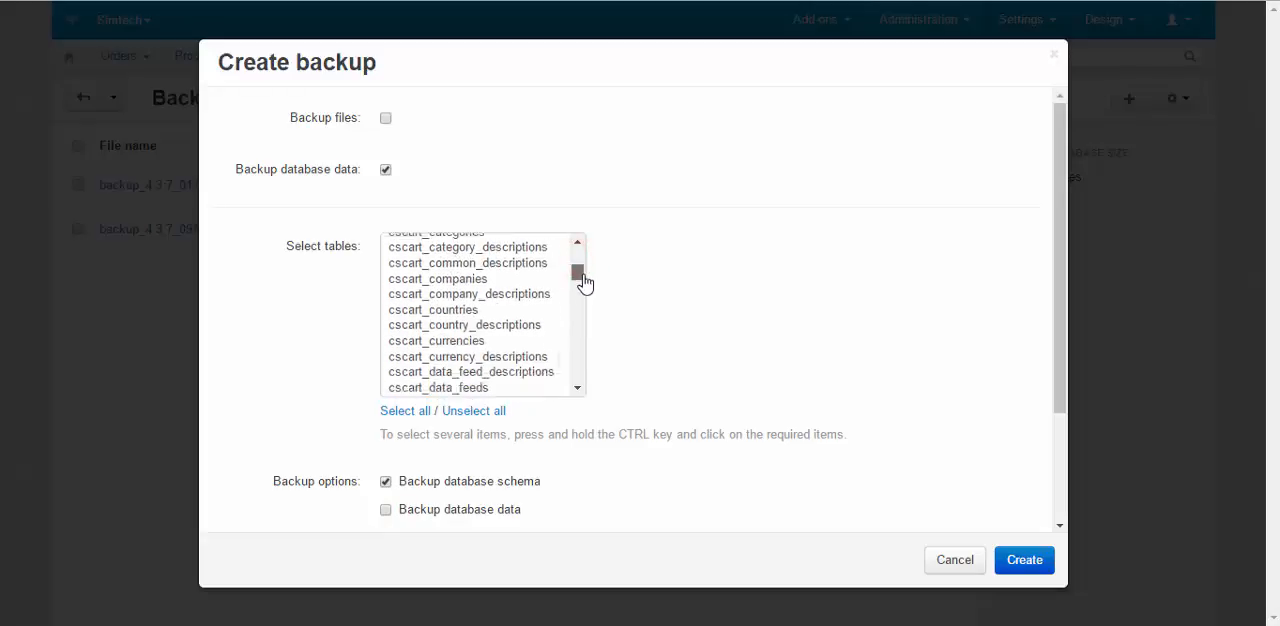
{"action": "scroll", "scroll_direction": "down", "scroll_amount": 3}
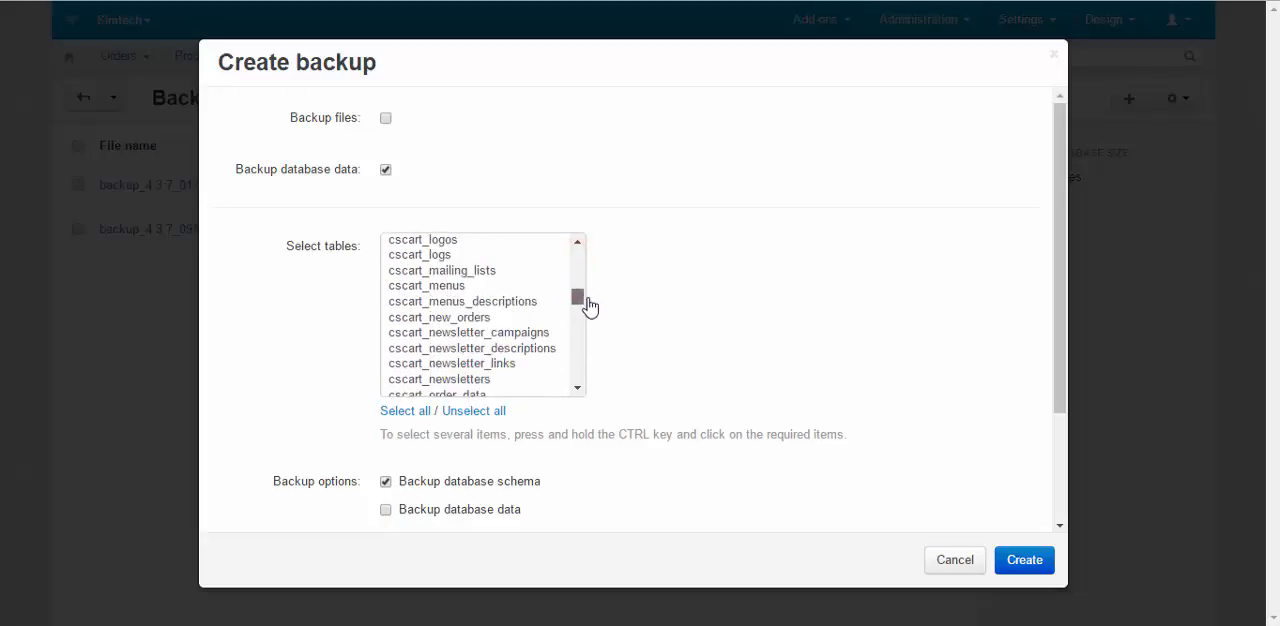
{"action": "scroll", "scroll_direction": "down", "scroll_amount": 3}
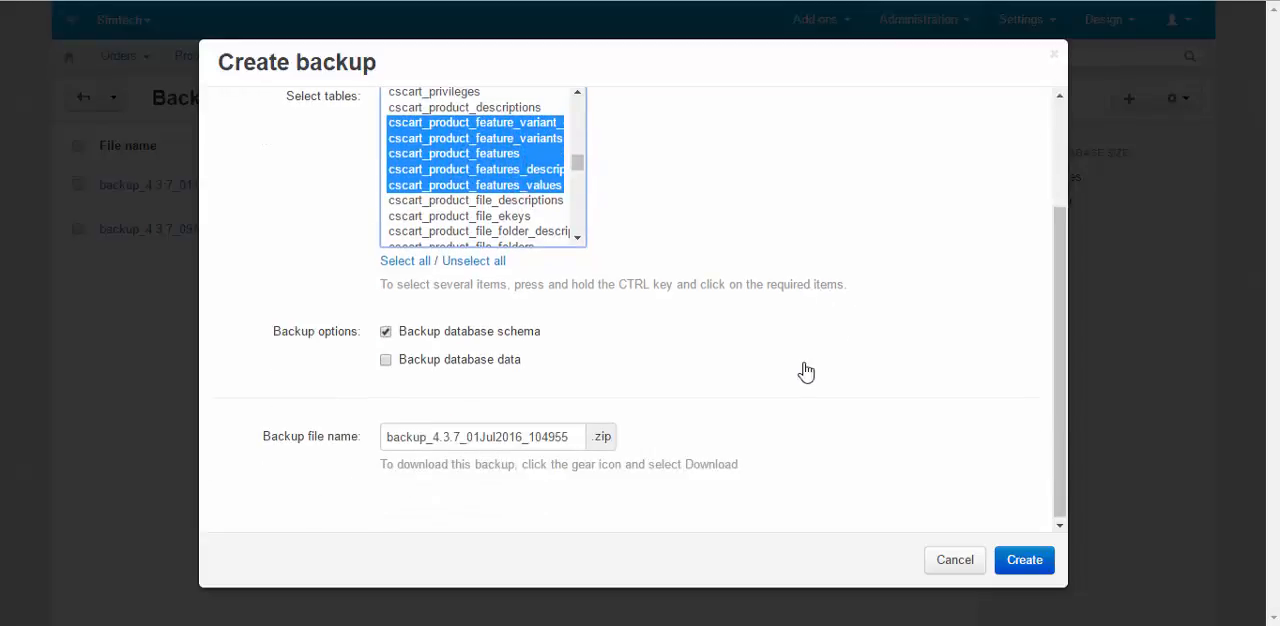
{"action": "mouse_move", "coordinate": [904, 508]}
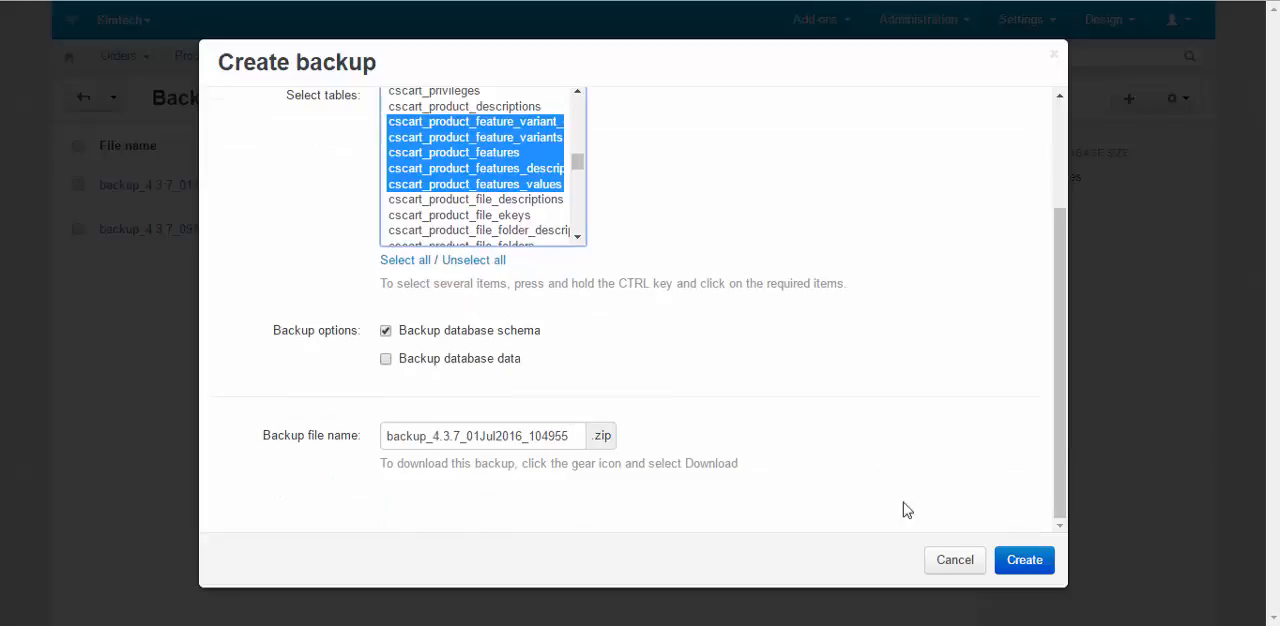
{"action": "left_click", "coordinate": [1024, 560]}
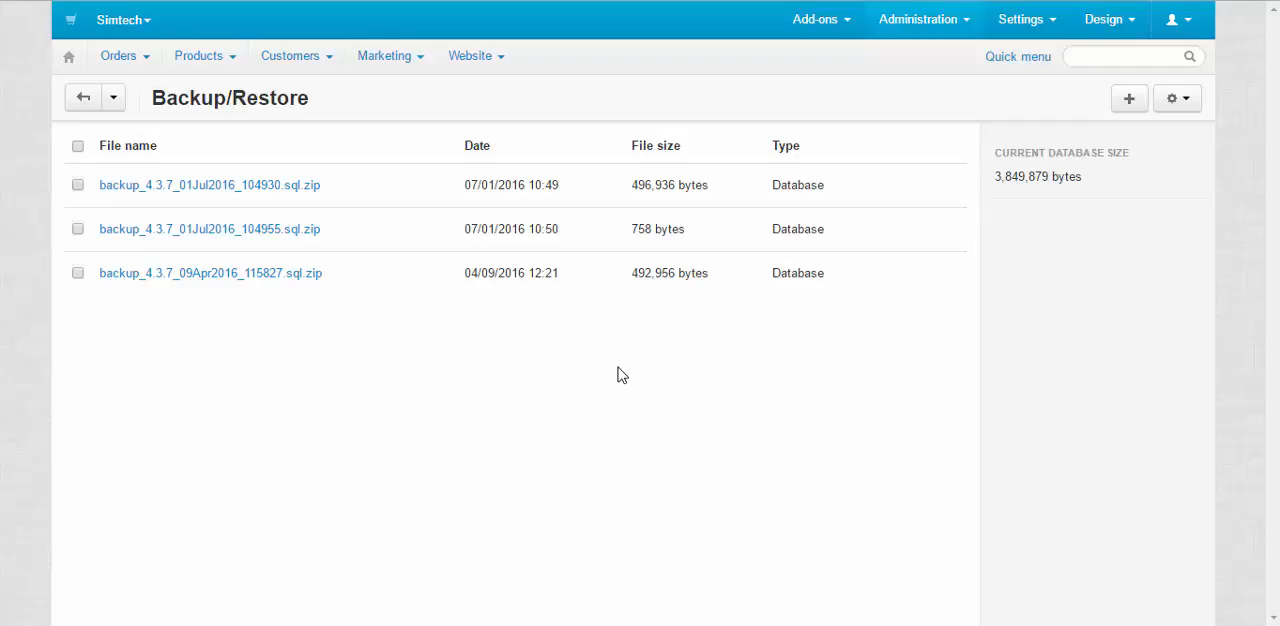
{"action": "mouse_move", "coordinate": [718, 358]}
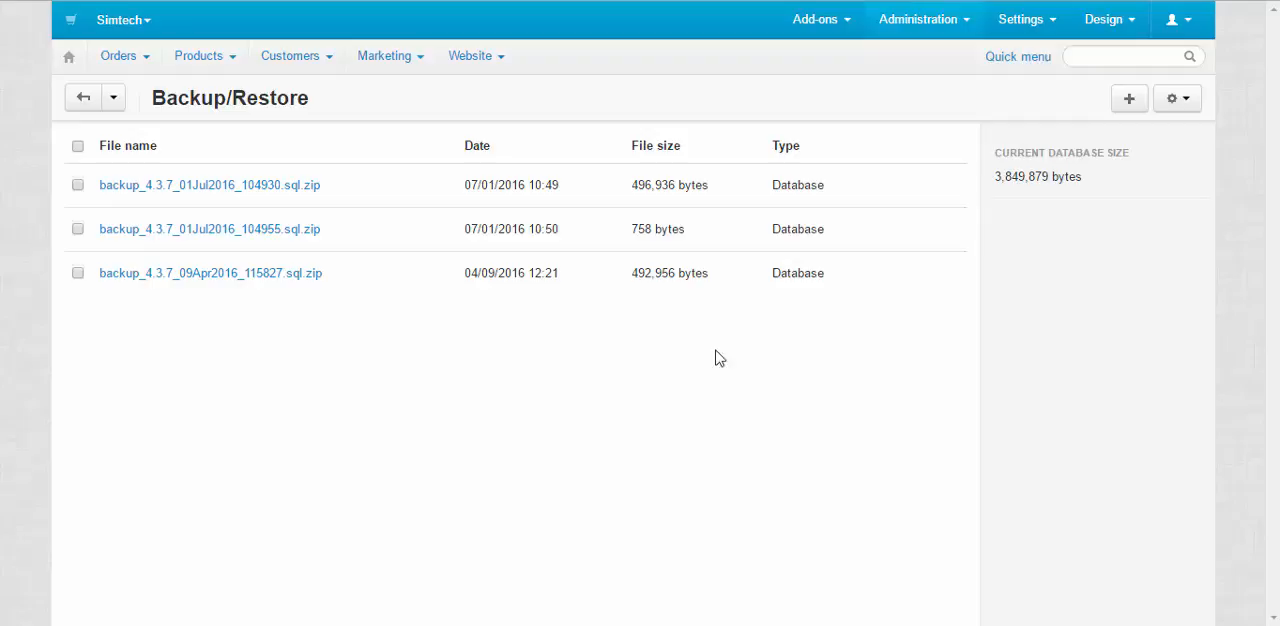
Step: Restore the 758-byte schema-only backup from its gear menu and confirm the restore
{"action": "left_click", "coordinate": [892, 228]}
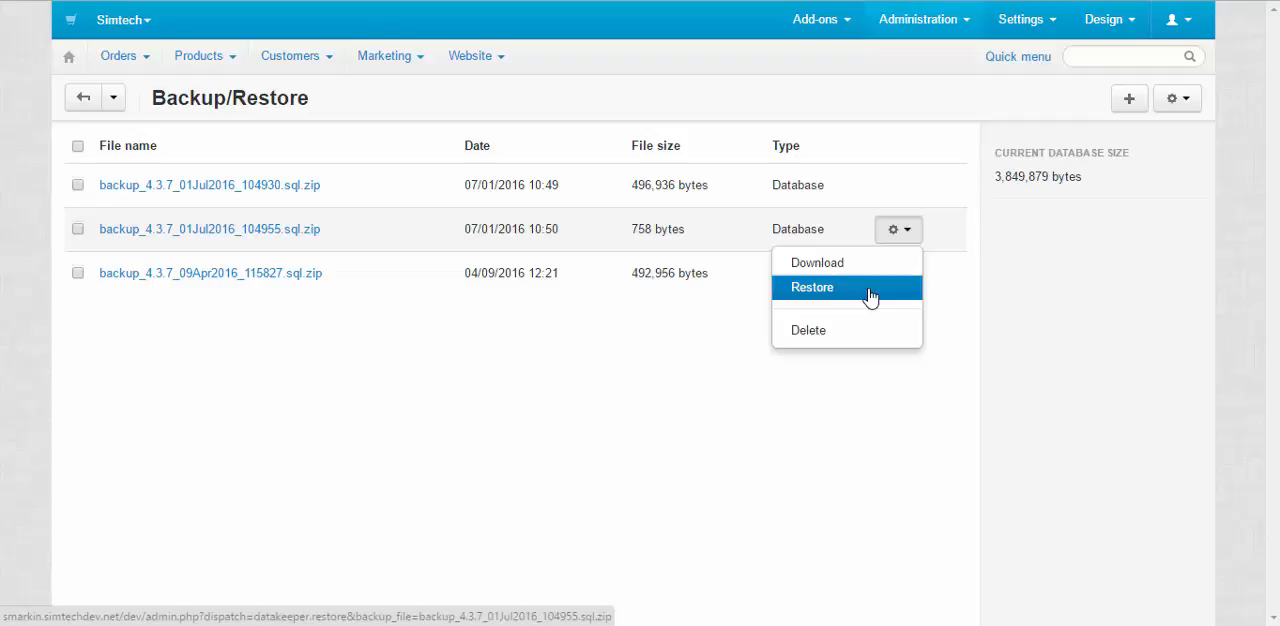
{"action": "left_click", "coordinate": [812, 288]}
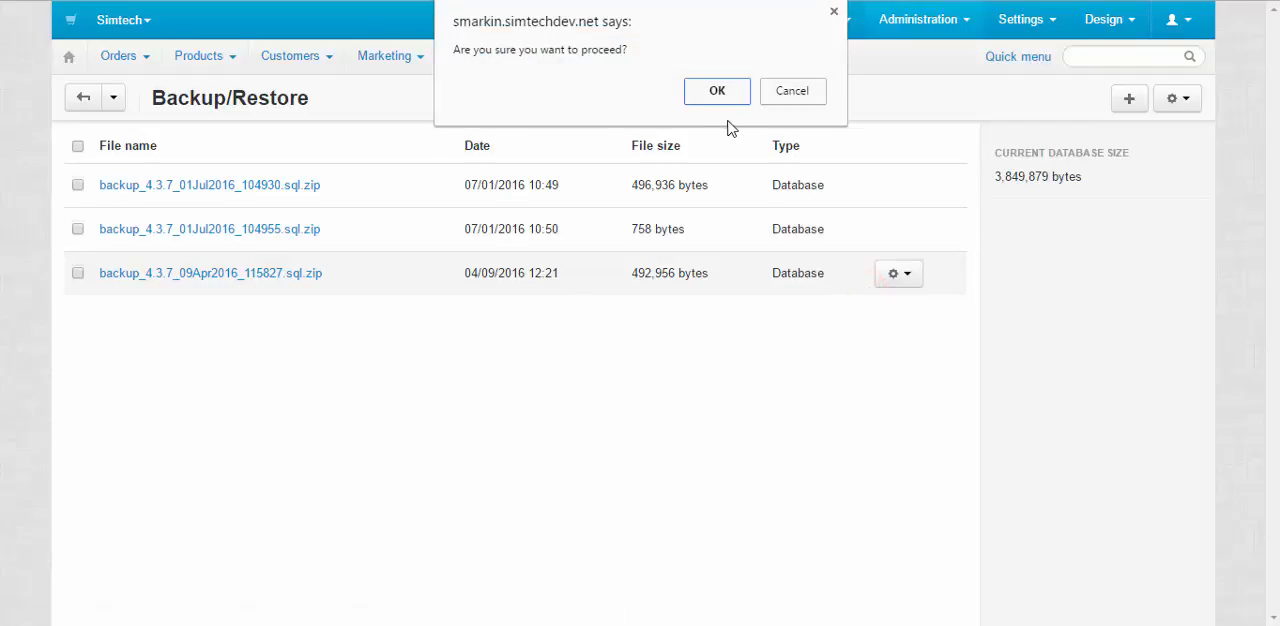
{"action": "left_click", "coordinate": [716, 92]}
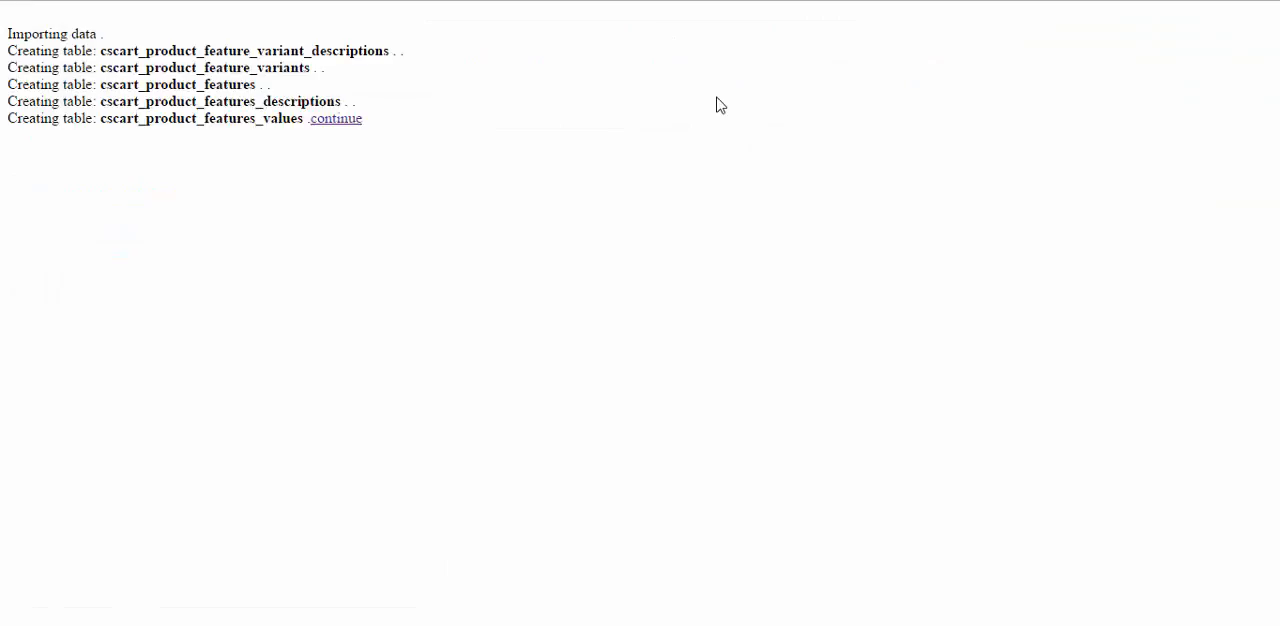
{"action": "mouse_move", "coordinate": [336, 118]}
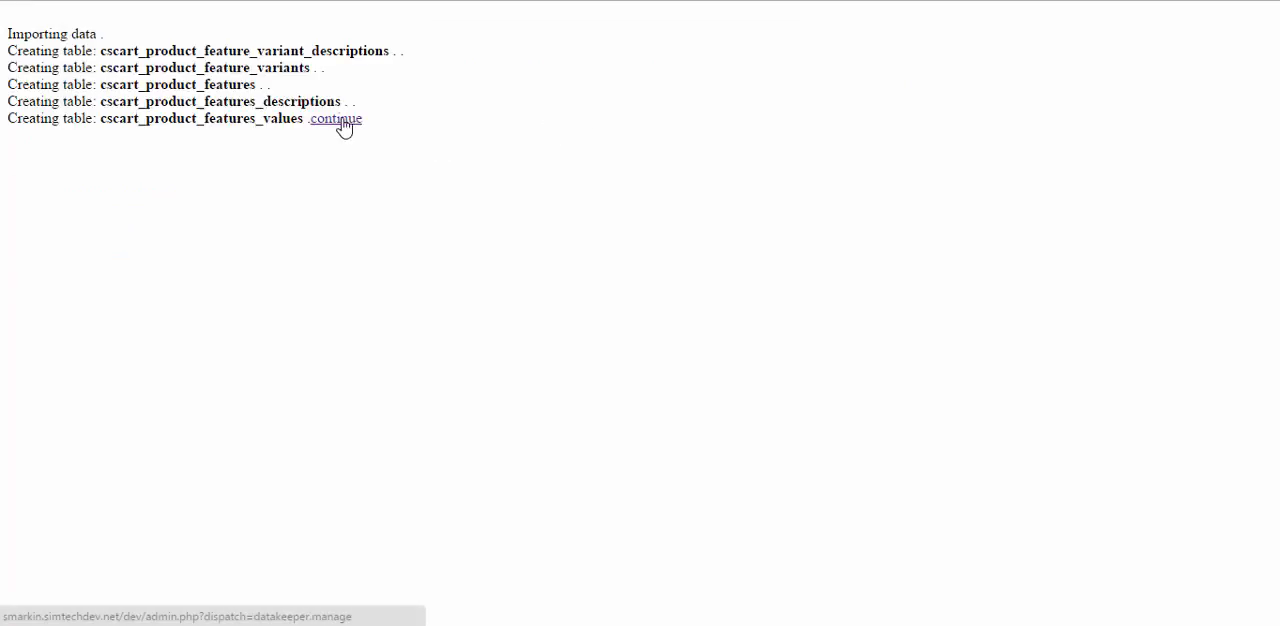
Step: Continue from the import log back to Backup/Restore, where the database is now 3,755,791 bytes
{"action": "left_click", "coordinate": [336, 118]}
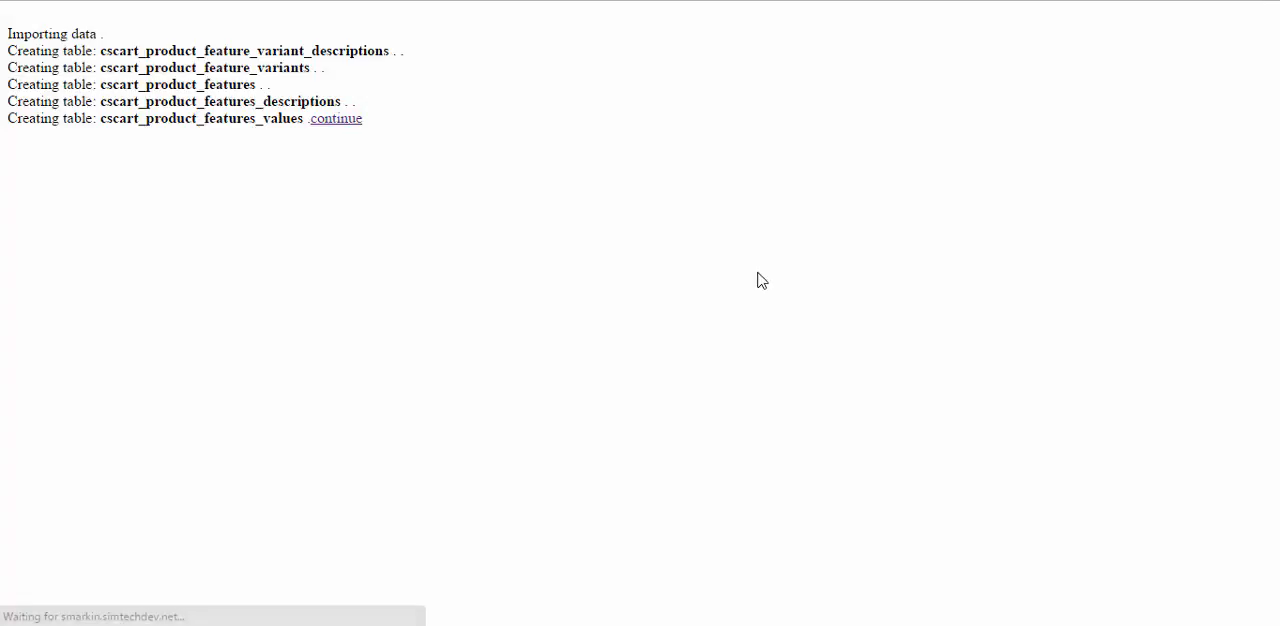
{"action": "left_click", "coordinate": [336, 118]}
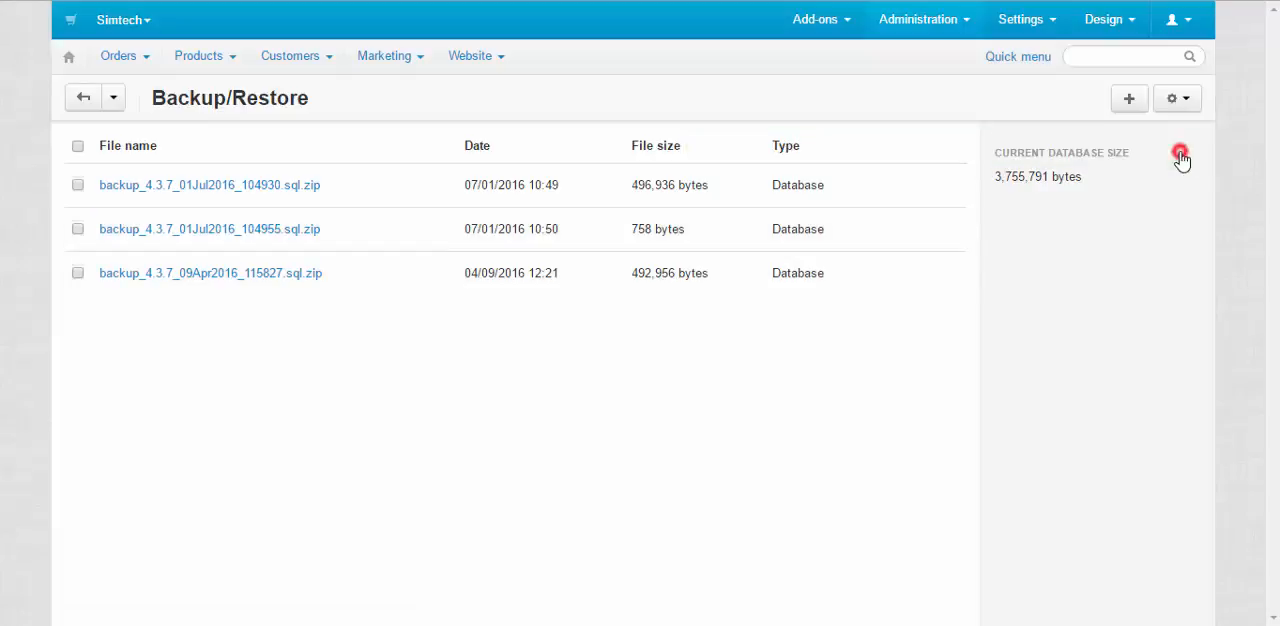
Step: Go to Products > Features and see the list now reports 'No data found'
{"action": "left_click", "coordinate": [198, 56]}
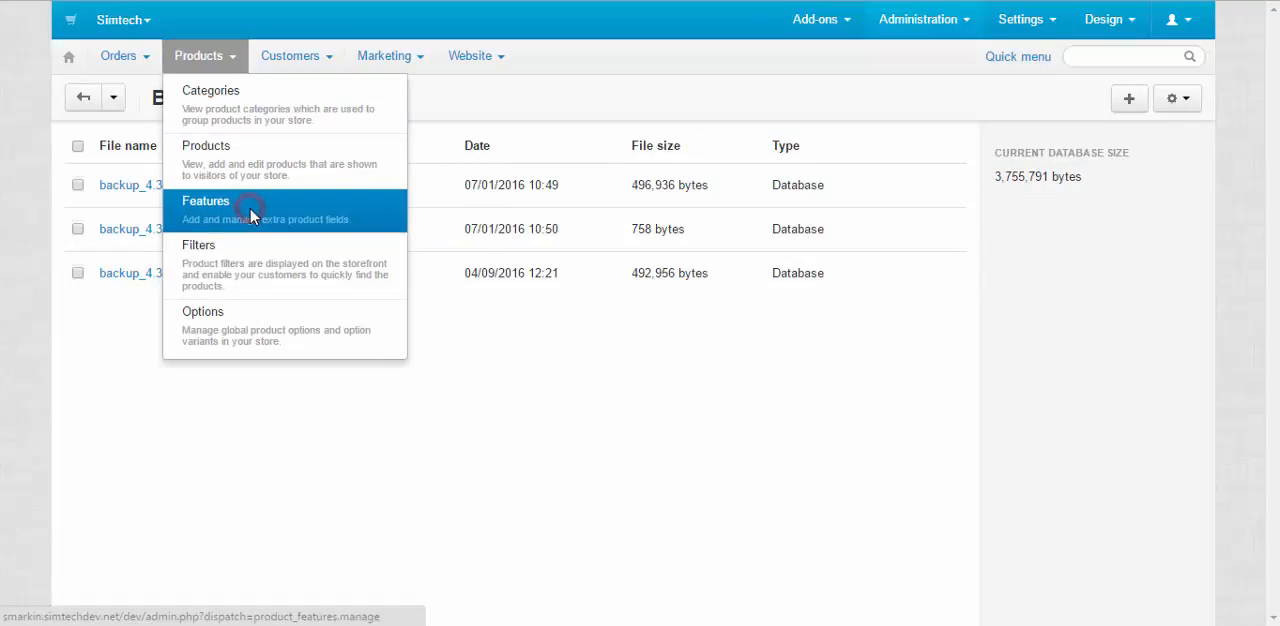
{"action": "left_click", "coordinate": [206, 200]}
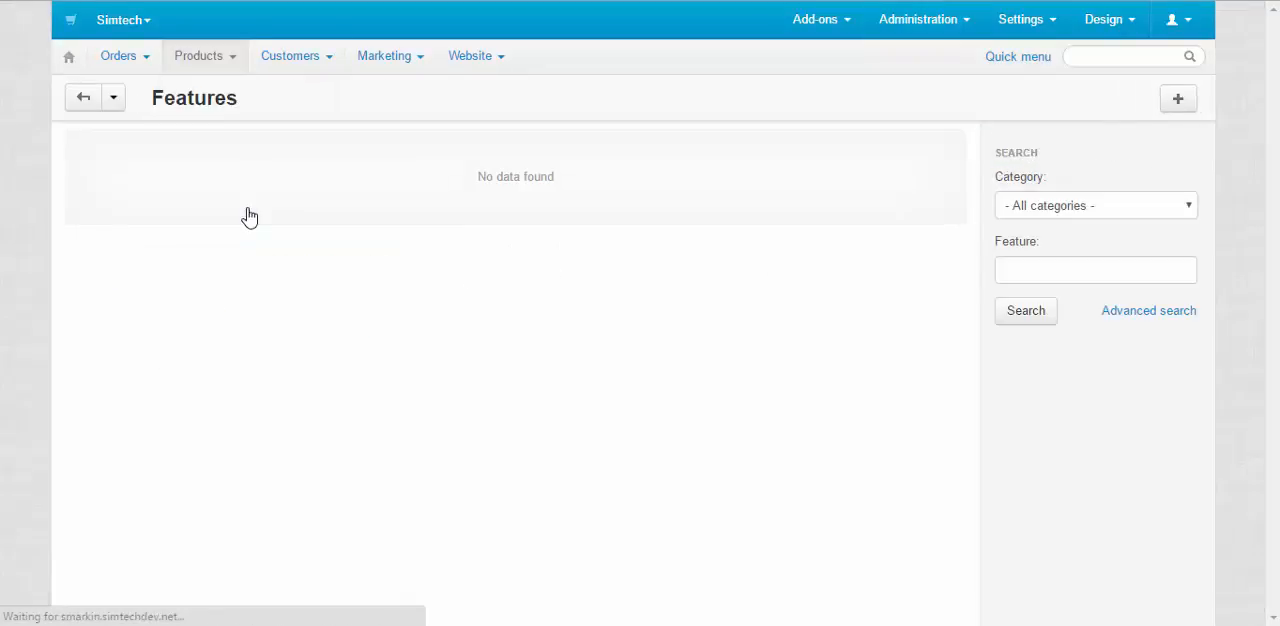
{"action": "mouse_move", "coordinate": [474, 272]}
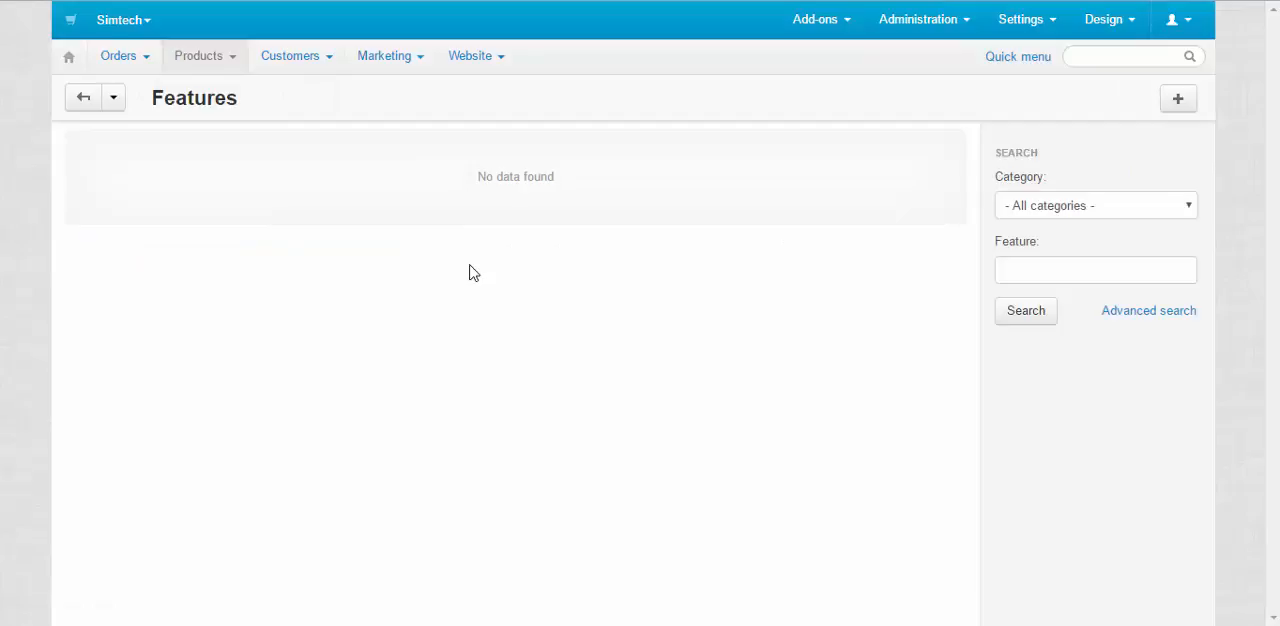
{"action": "mouse_move", "coordinate": [624, 220]}
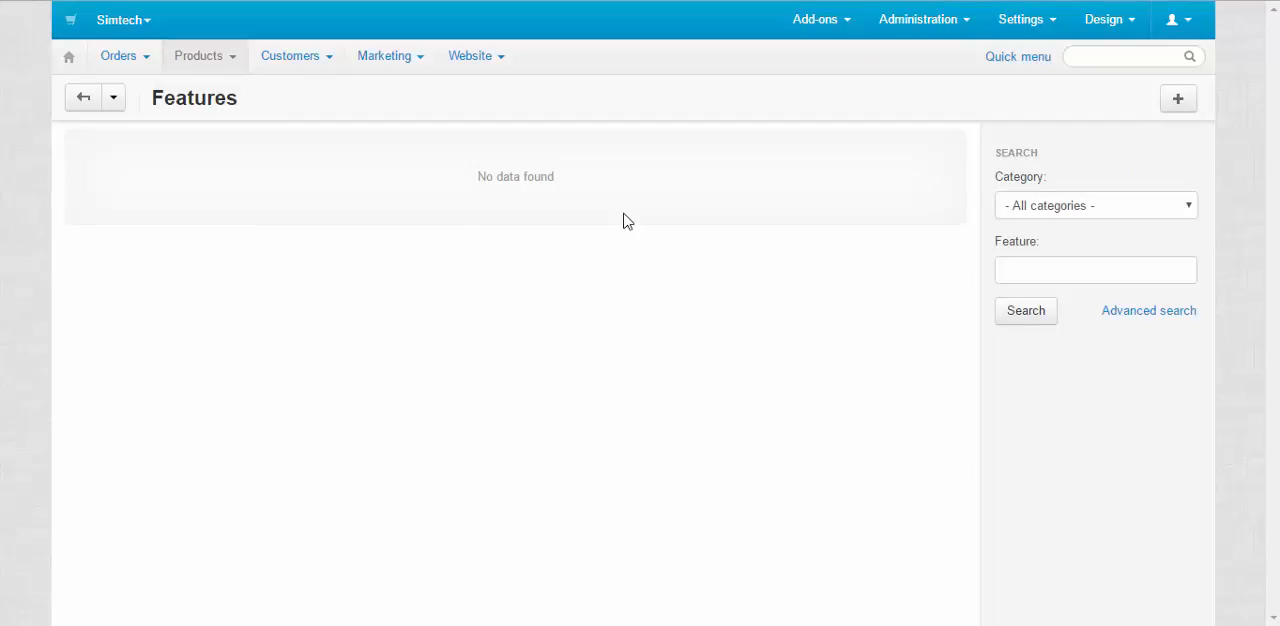